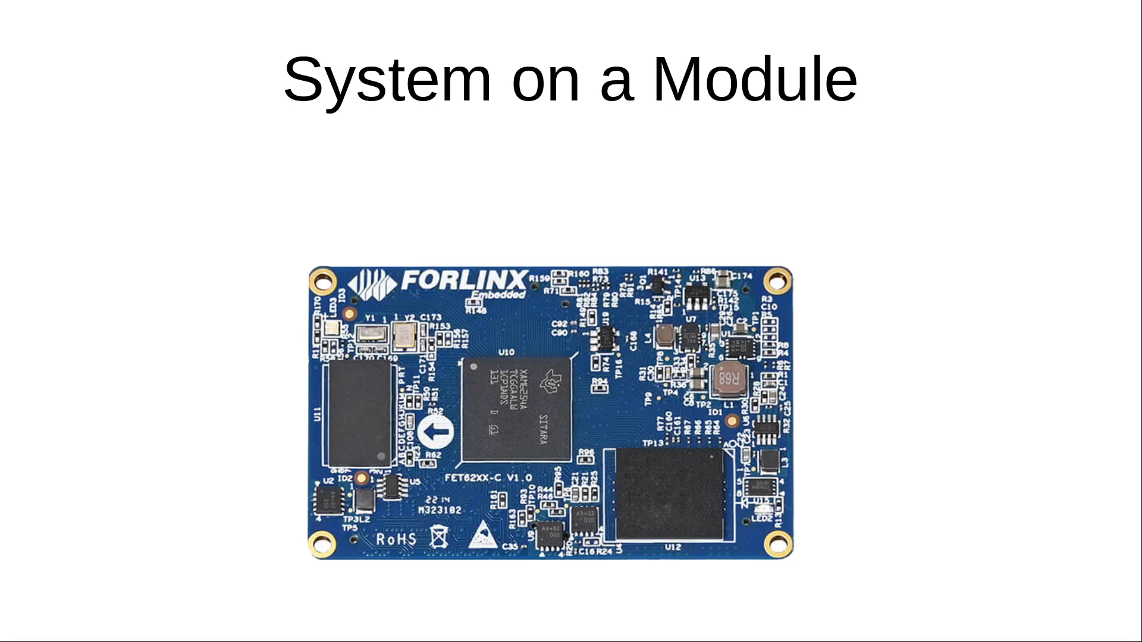
pyautogui.moveTo(563, 150)
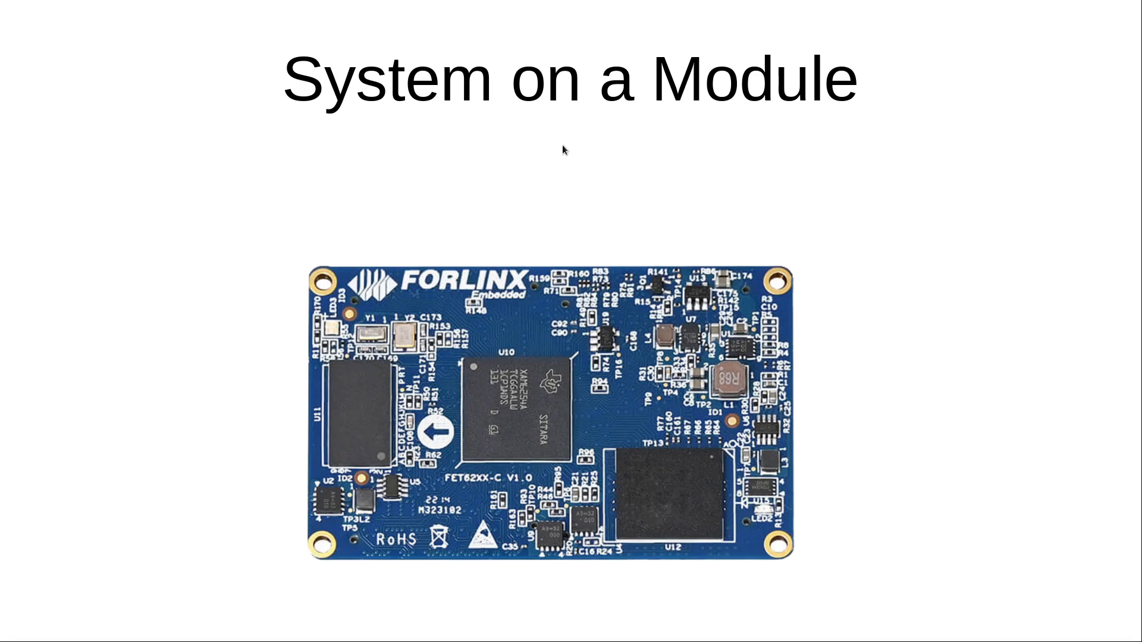
pyautogui.moveTo(559, 151)
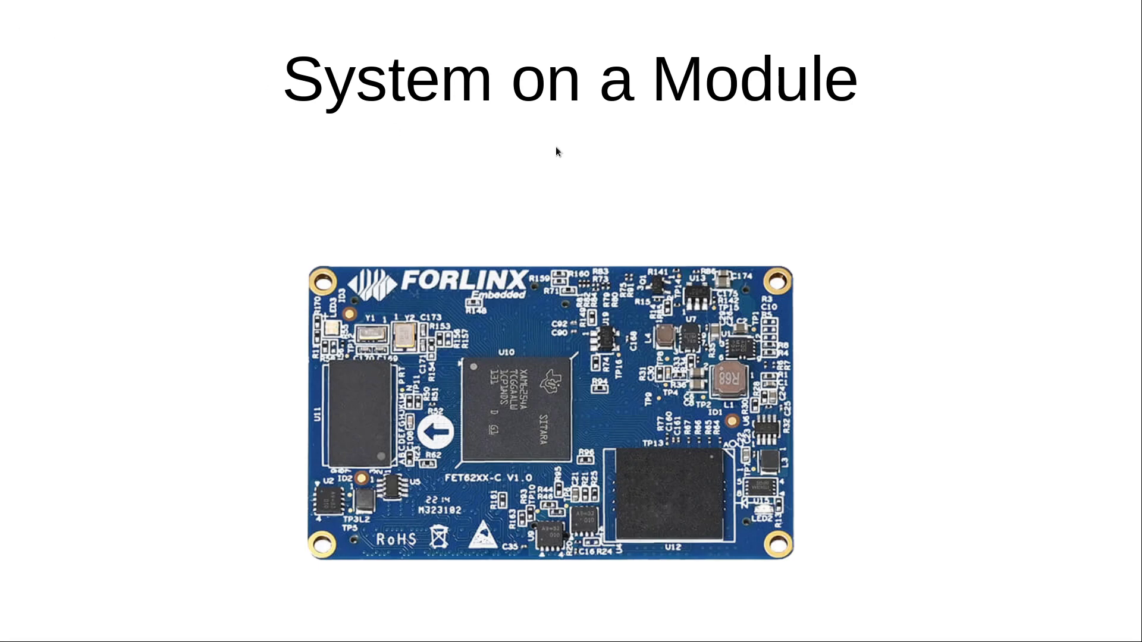
pyautogui.moveTo(430, 257)
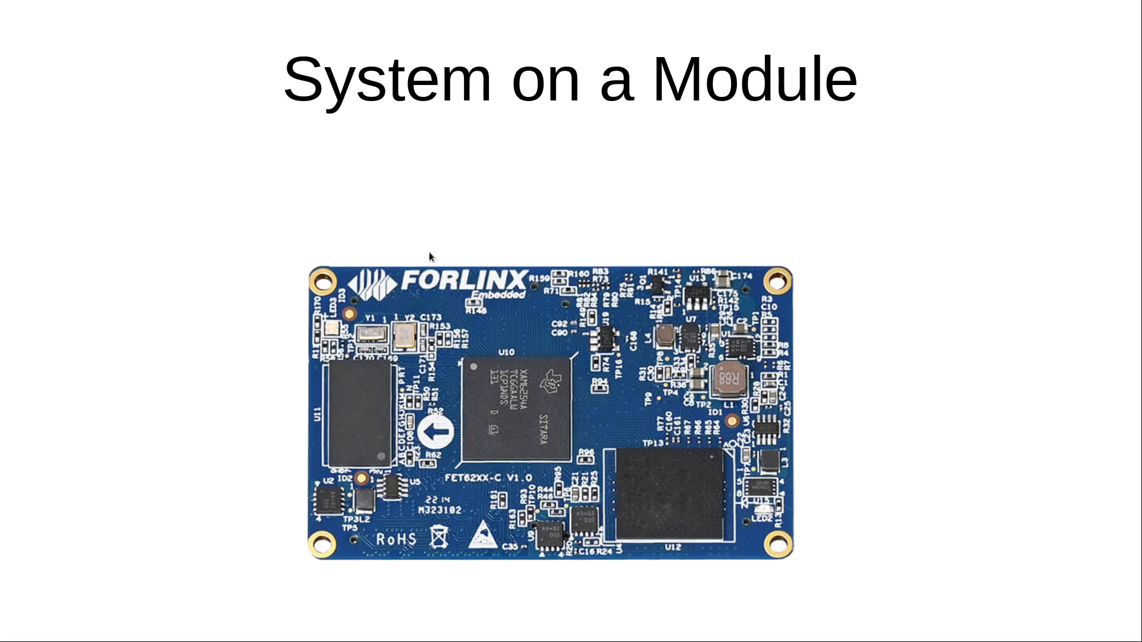
pyautogui.moveTo(455, 310)
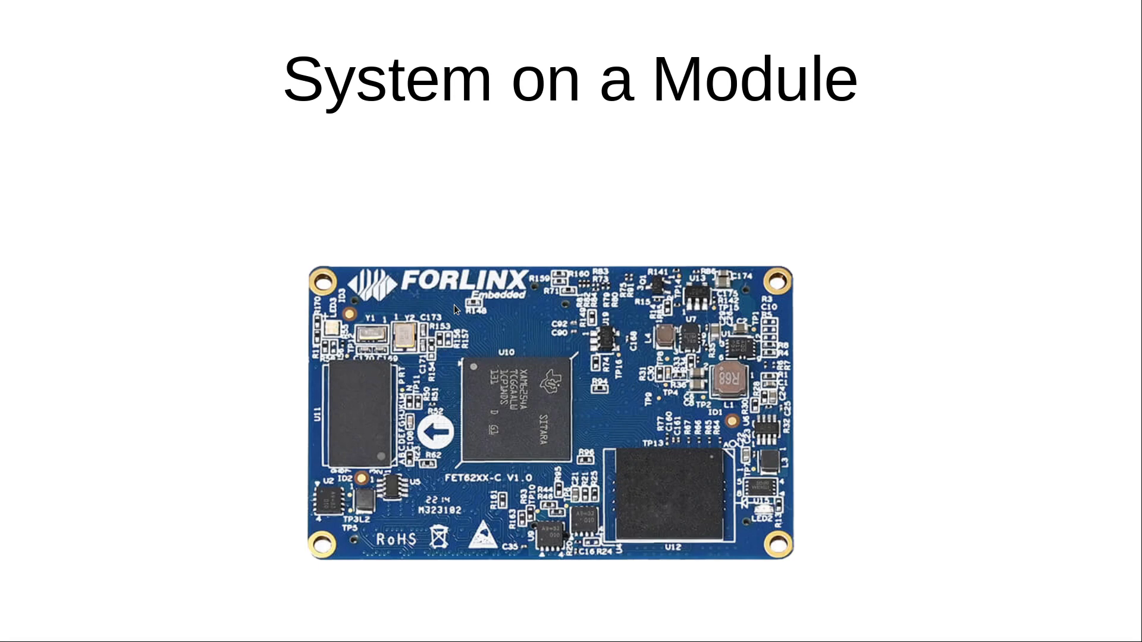
pyautogui.moveTo(469, 298)
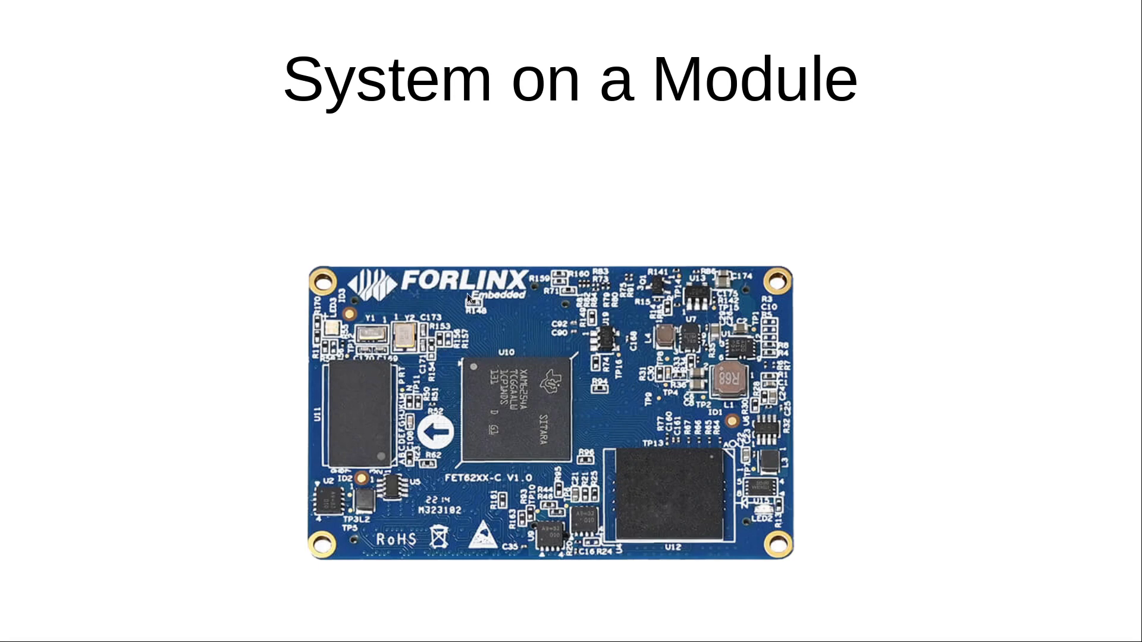
pyautogui.moveTo(578, 244)
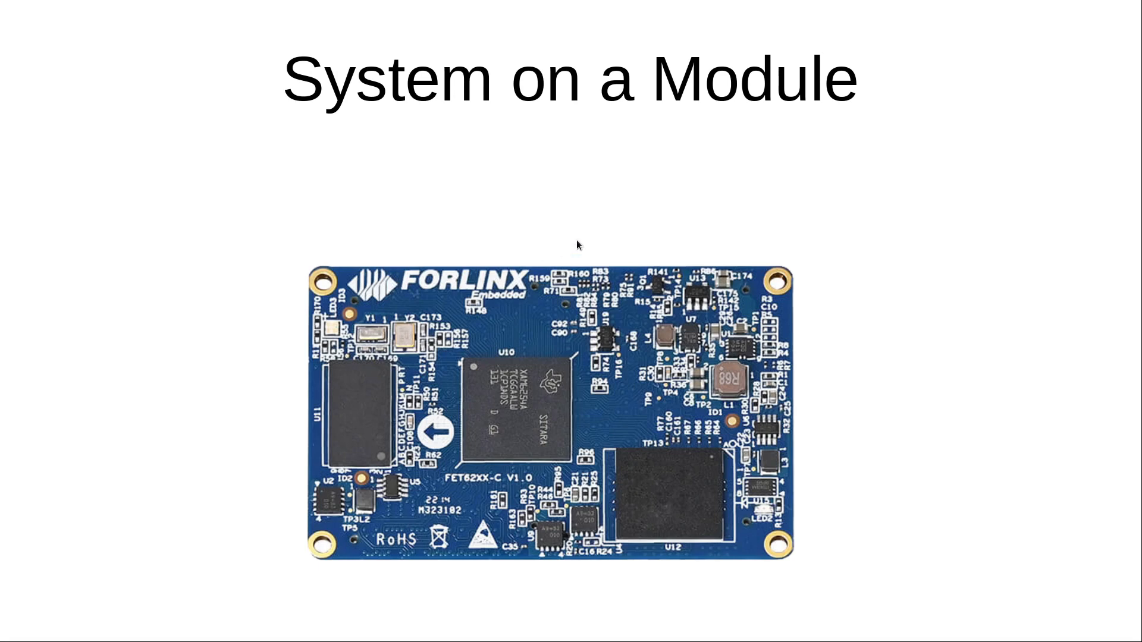
pyautogui.moveTo(835, 238)
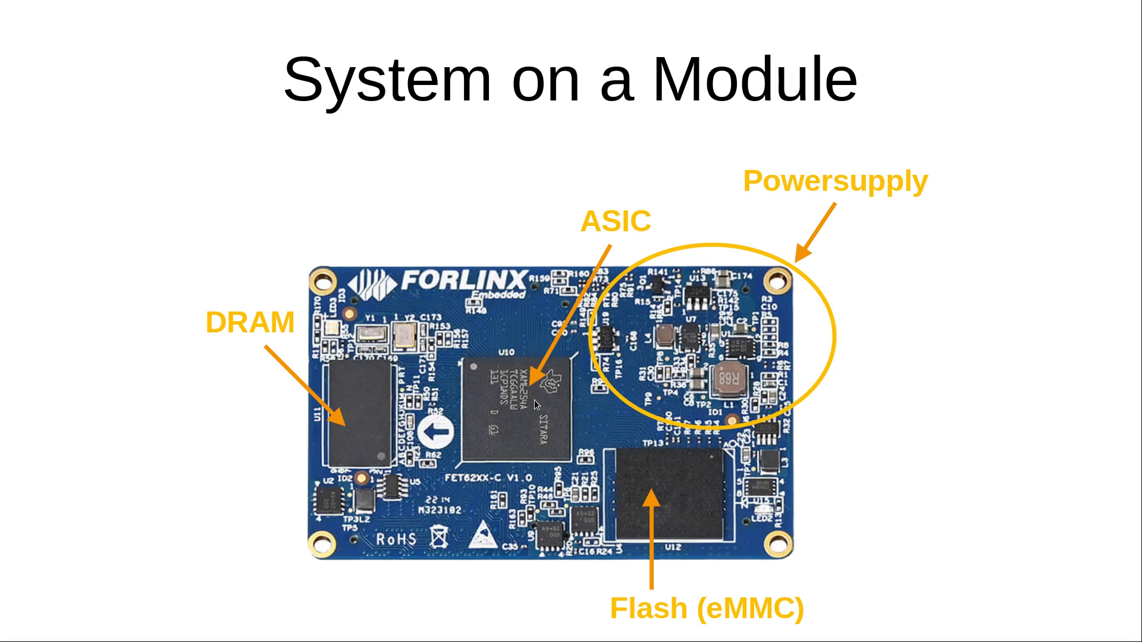
pyautogui.moveTo(875, 351)
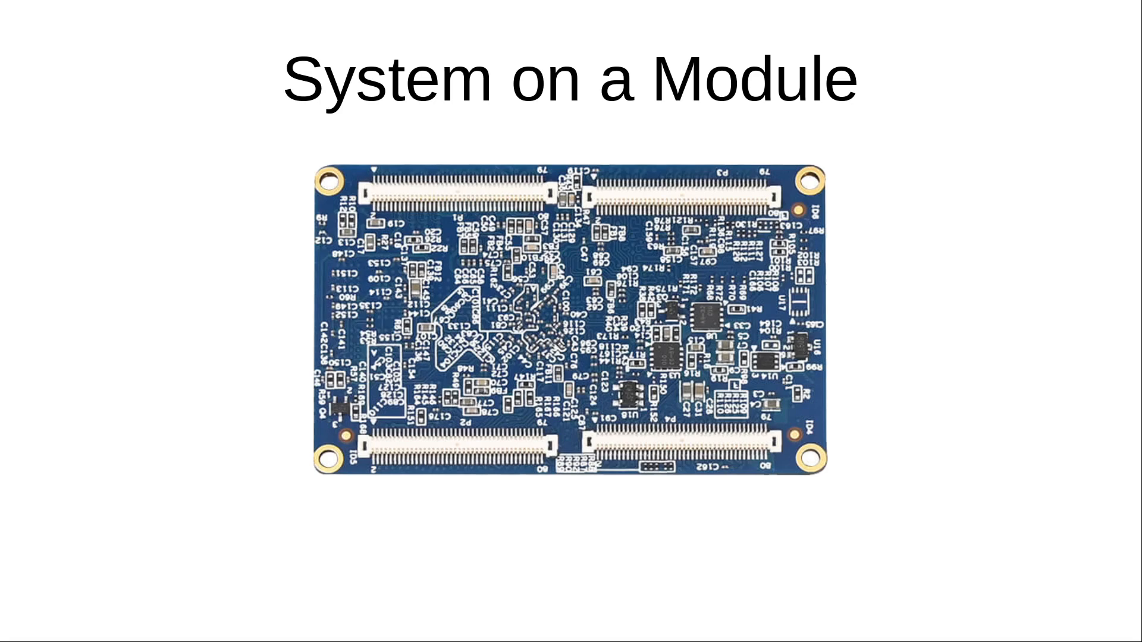
pyautogui.moveTo(600, 471)
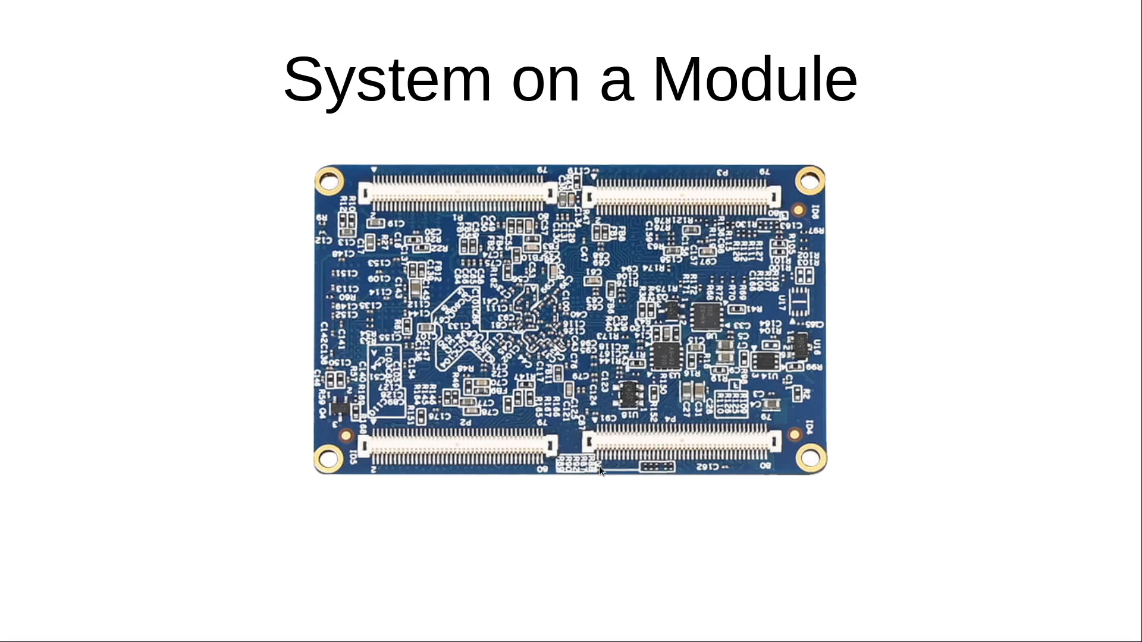
pyautogui.moveTo(649, 221)
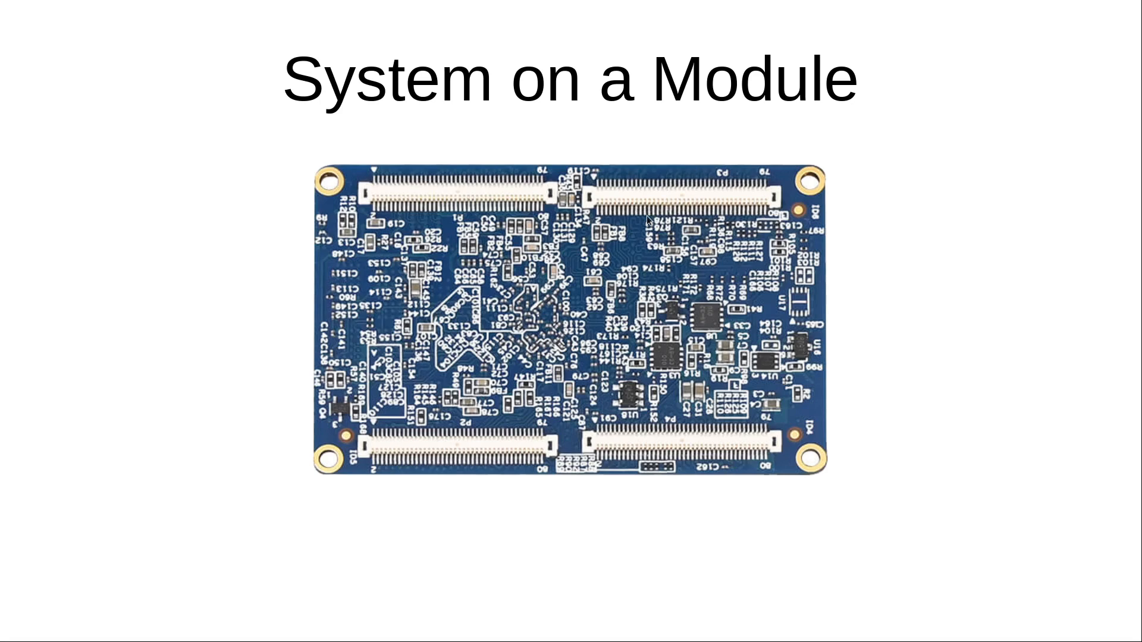
pyautogui.moveTo(965, 315)
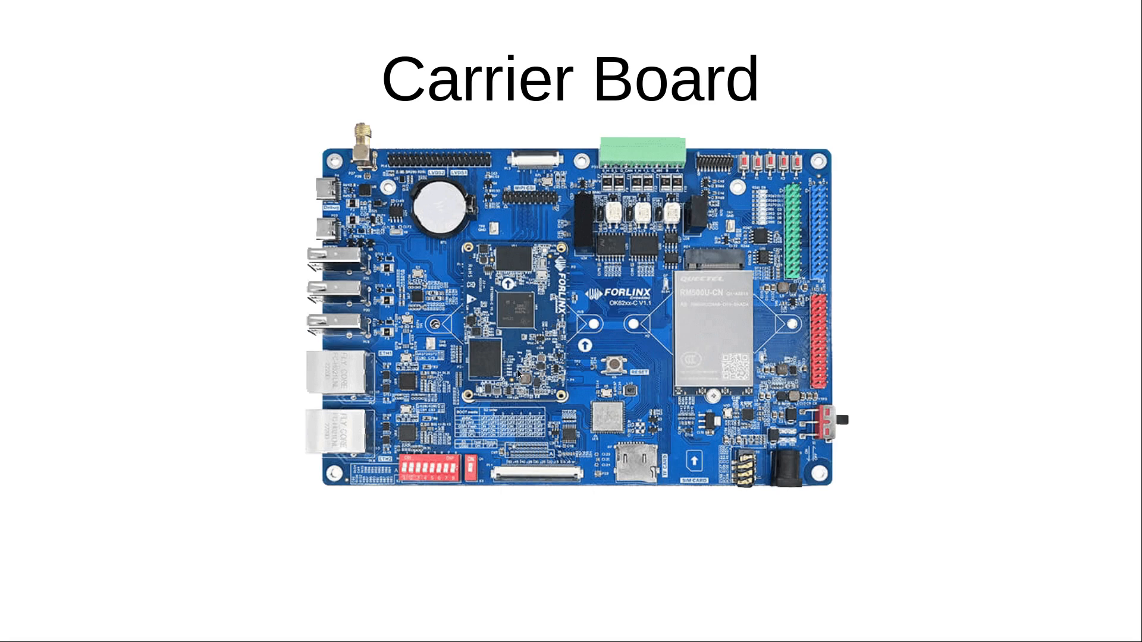
pyautogui.moveTo(751, 346)
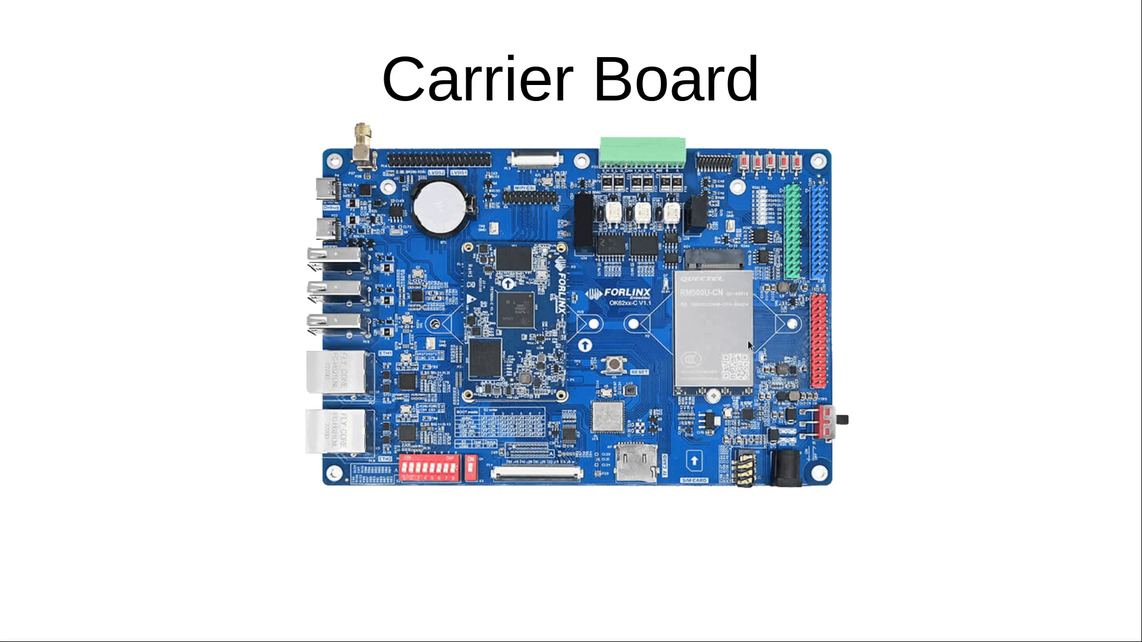
pyautogui.moveTo(336, 441)
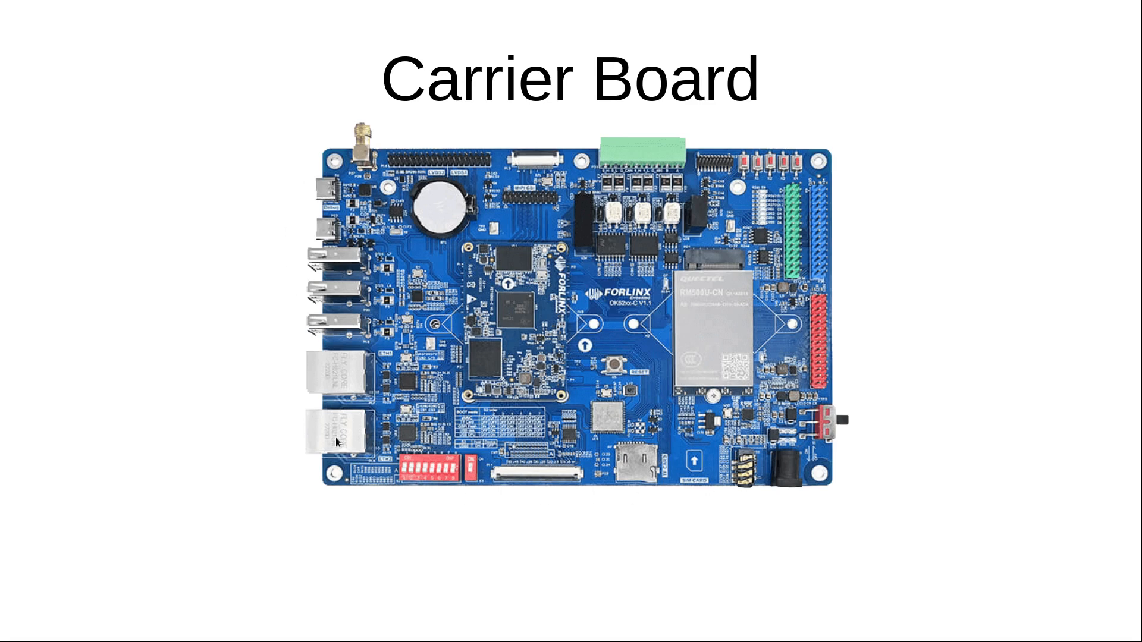
pyautogui.moveTo(643, 470)
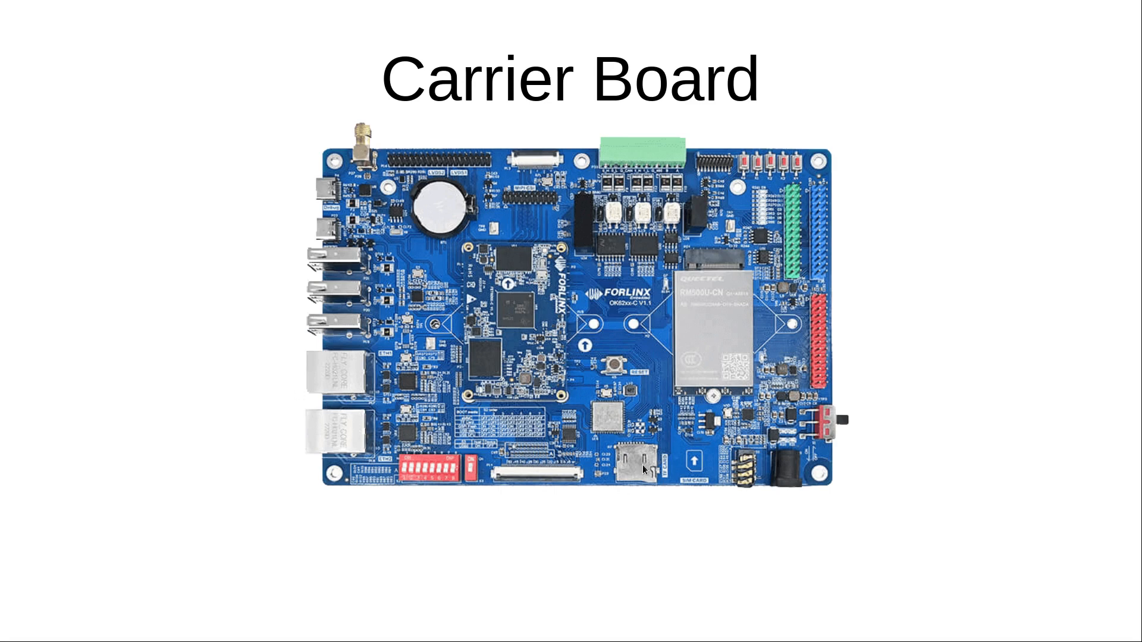
pyautogui.moveTo(715, 284)
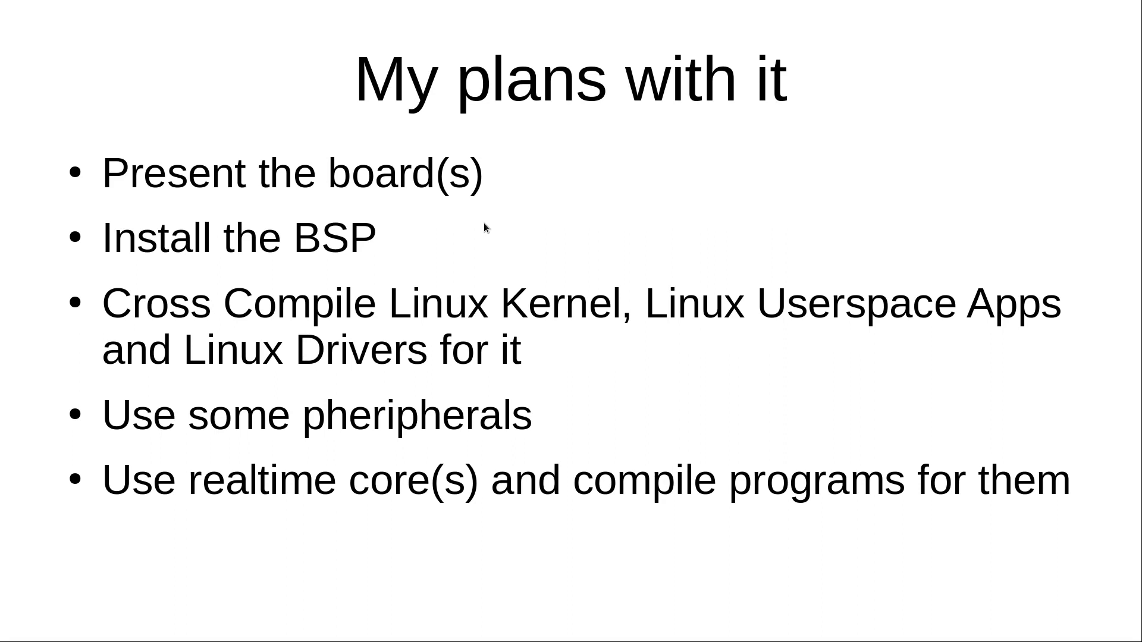
pyautogui.moveTo(485, 228)
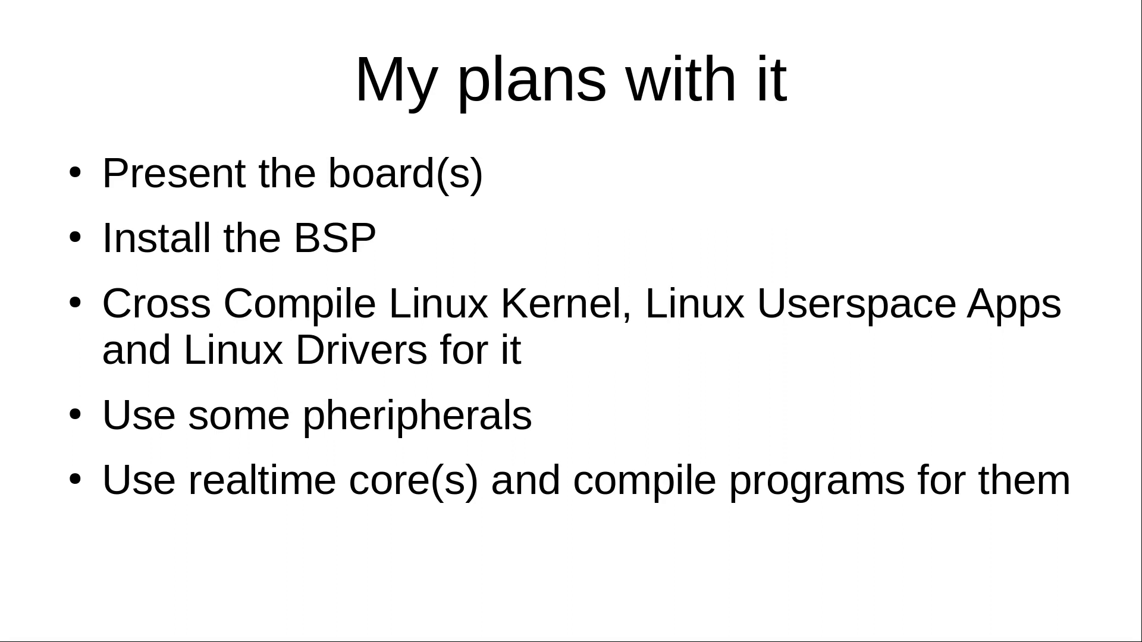